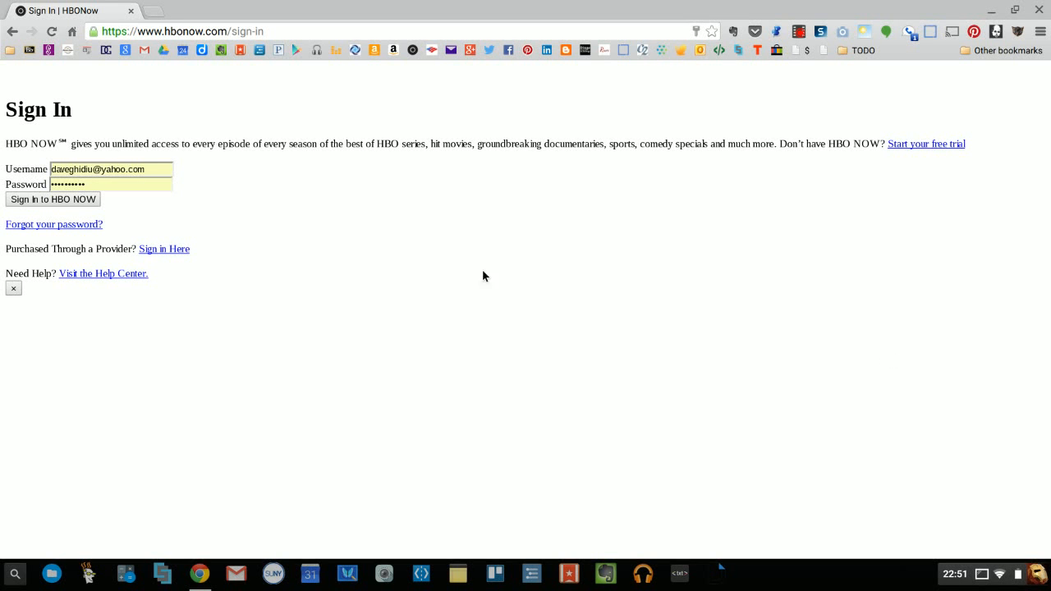
mouse_move(92, 204)
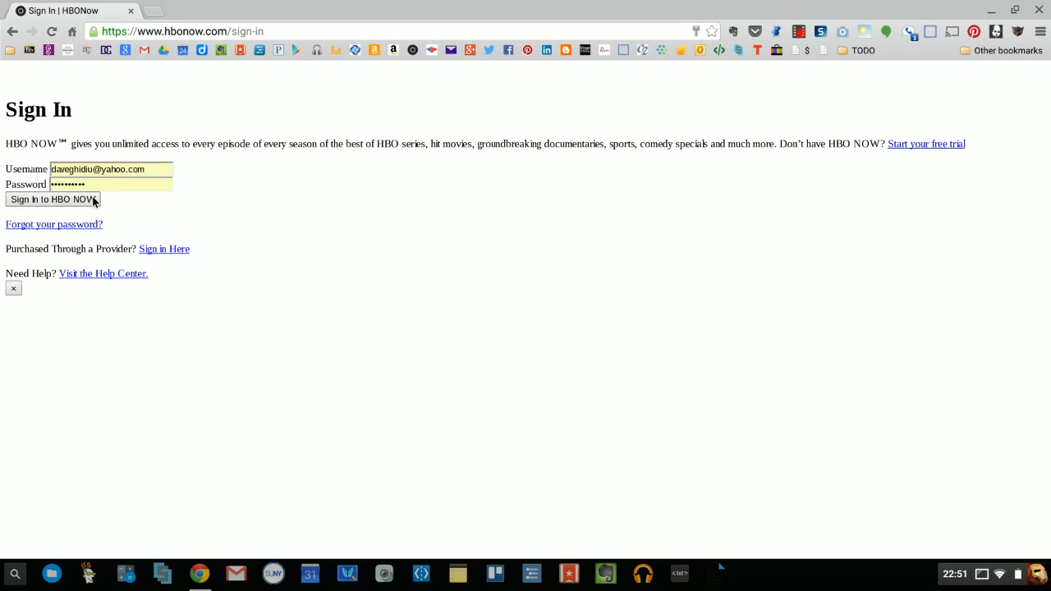
mouse_move(386, 213)
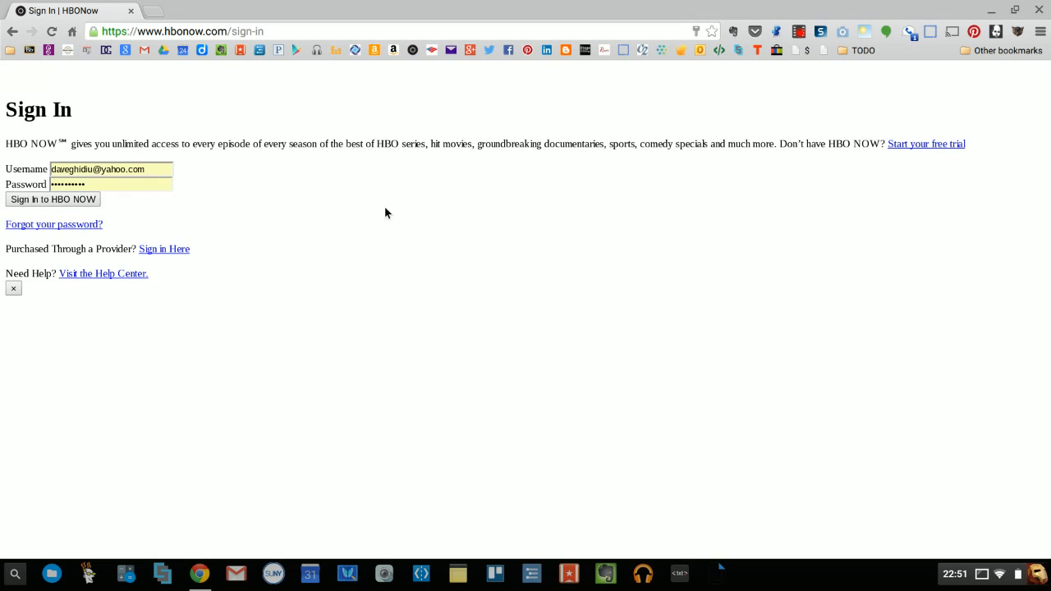
mouse_move(955, 122)
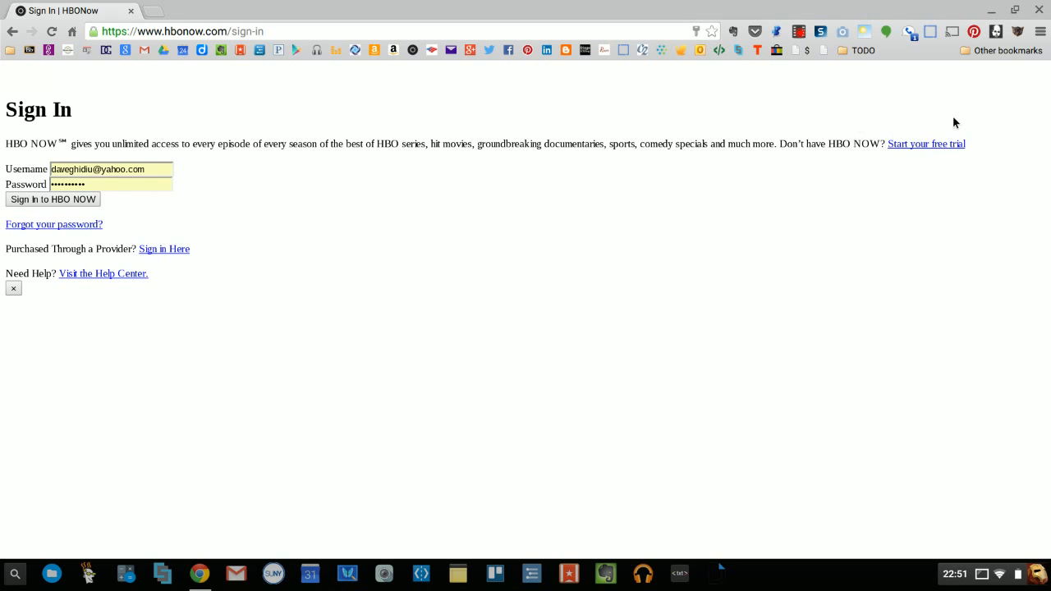
mouse_move(1041, 31)
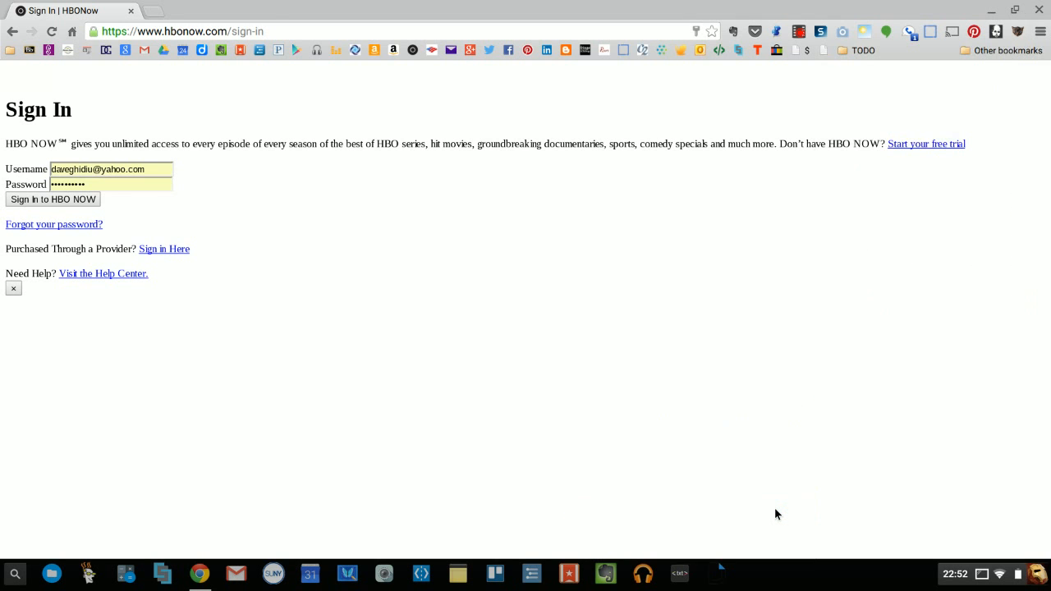
Bring up Chrome's developer tools beside the HBO NOW sign-in page
key(F12)
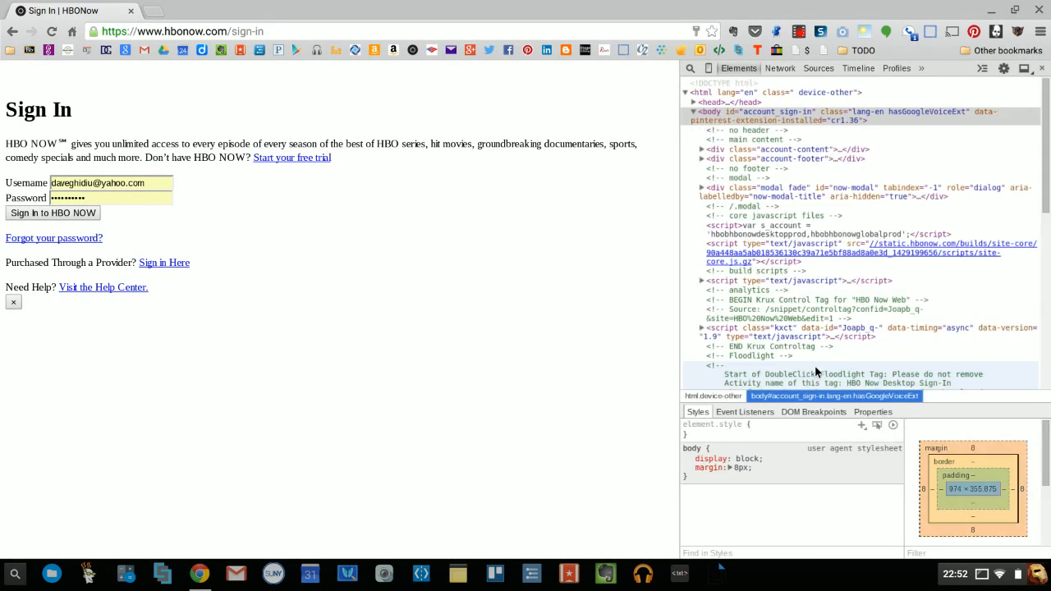
mouse_move(886, 368)
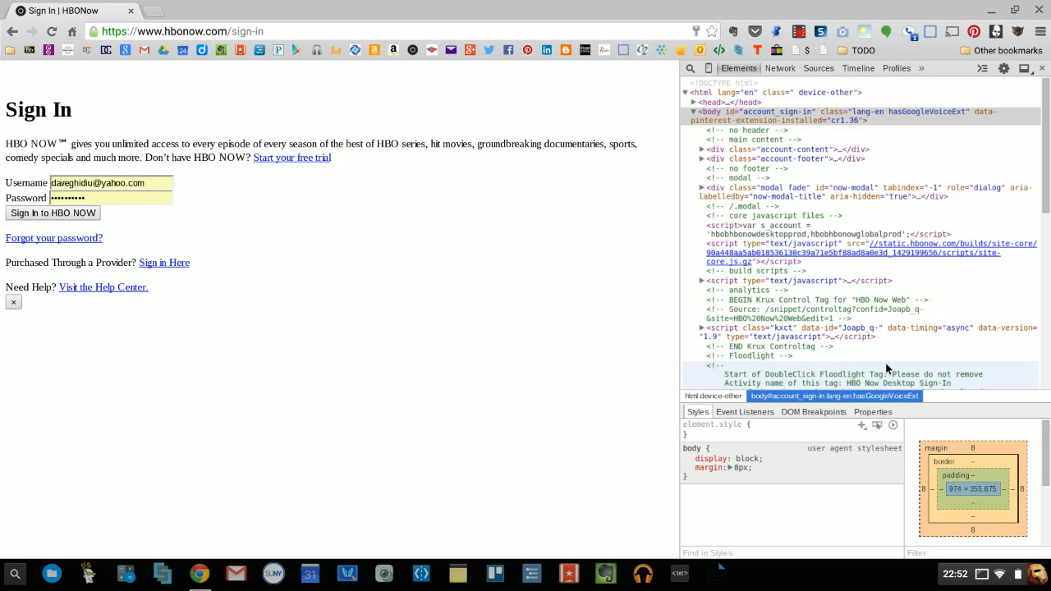
mouse_move(886, 371)
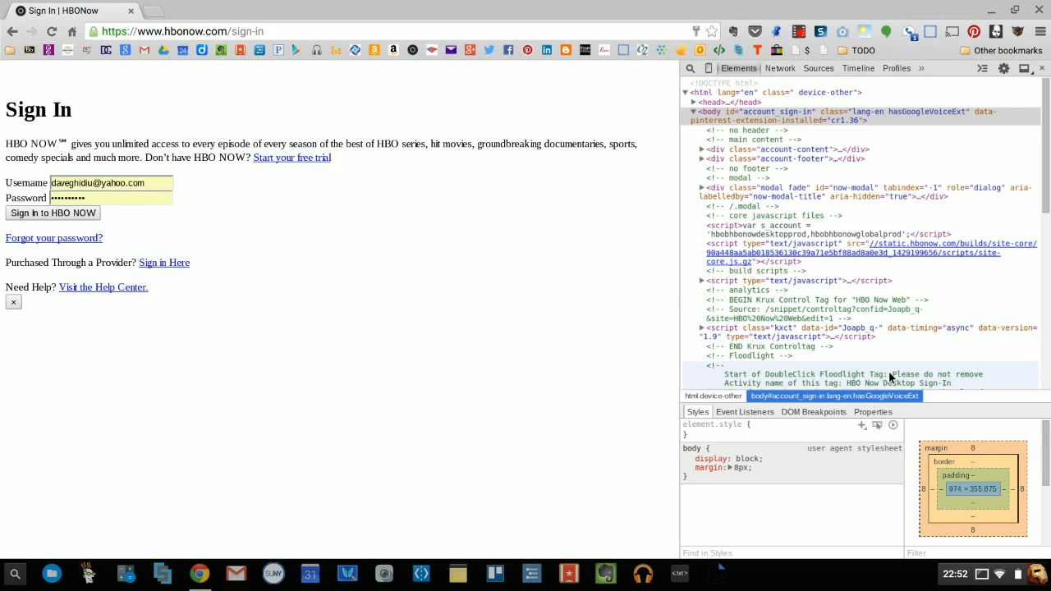
mouse_move(808, 411)
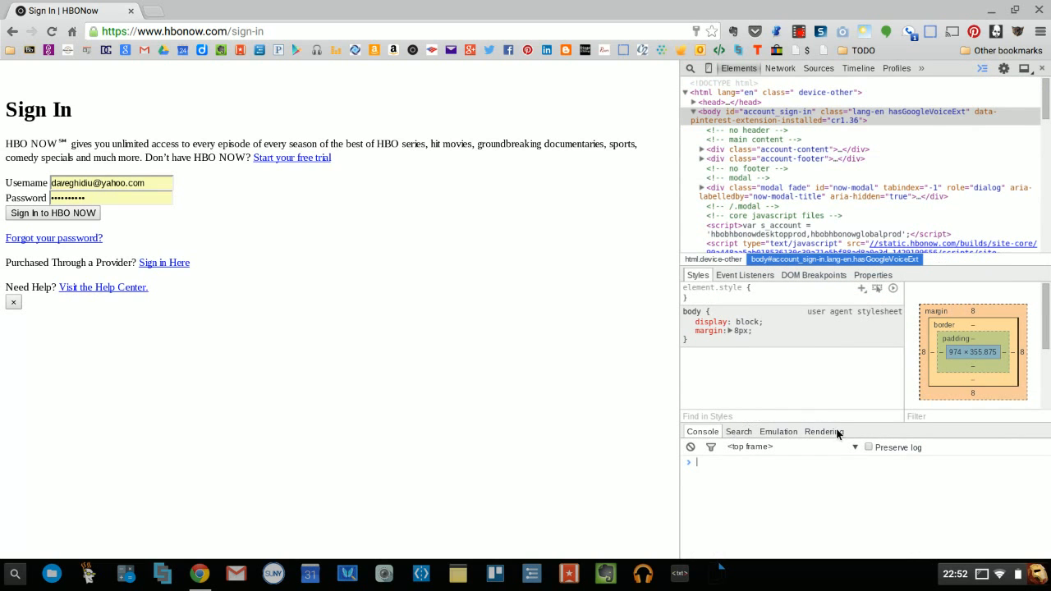
In Emulation > Network, spoof the user agent as Internet Explorer 10
click(778, 430)
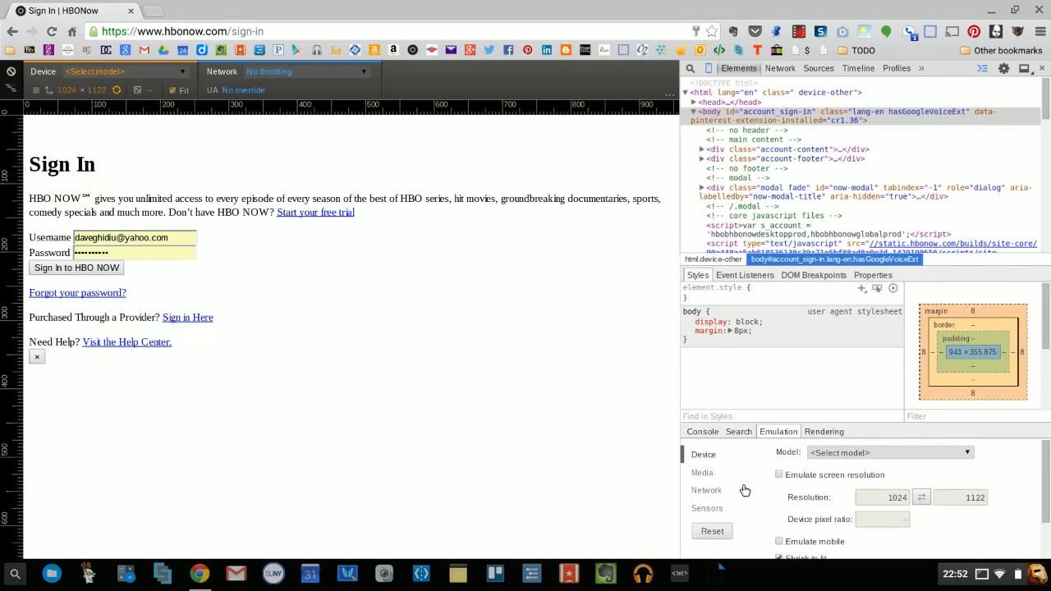
click(706, 489)
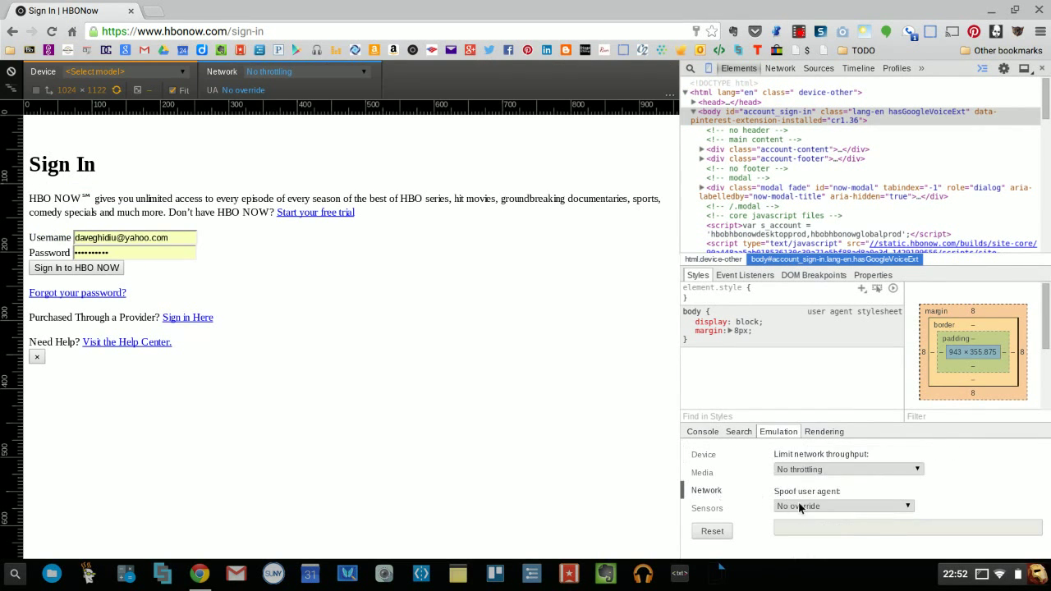
click(841, 505)
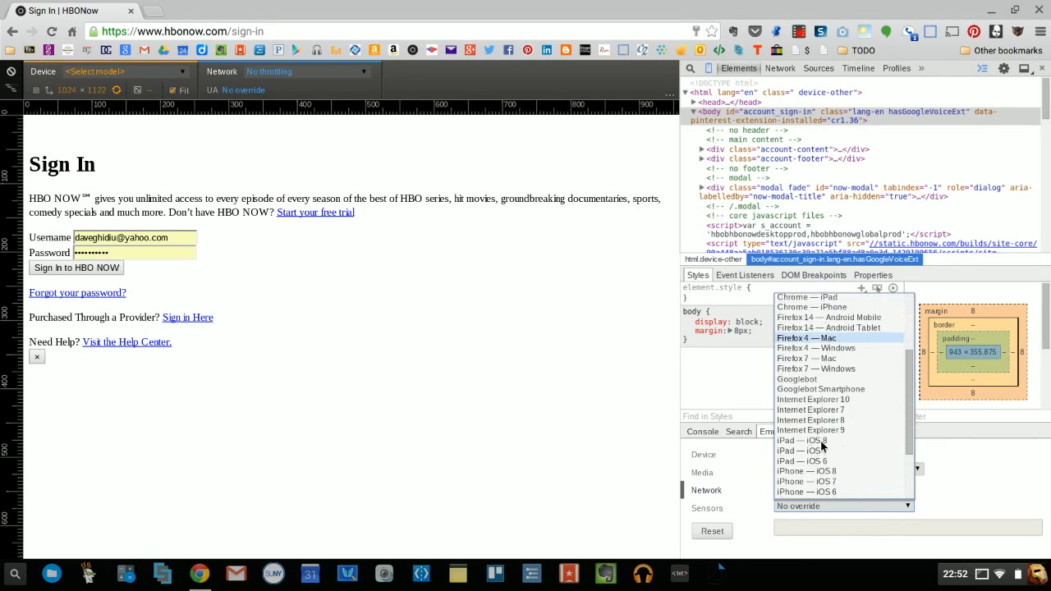
scroll(down, 3)
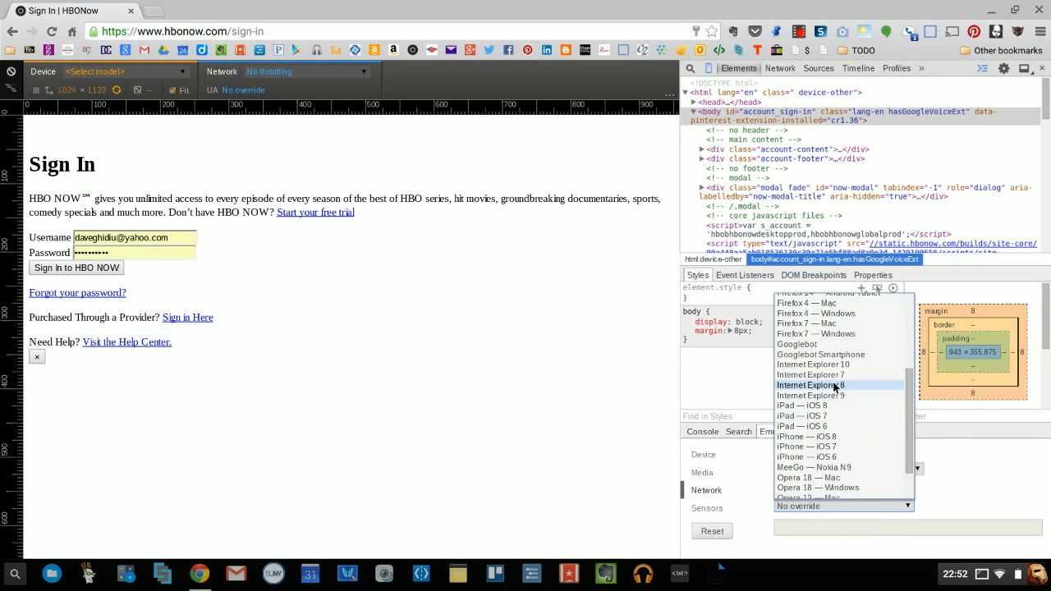
click(811, 365)
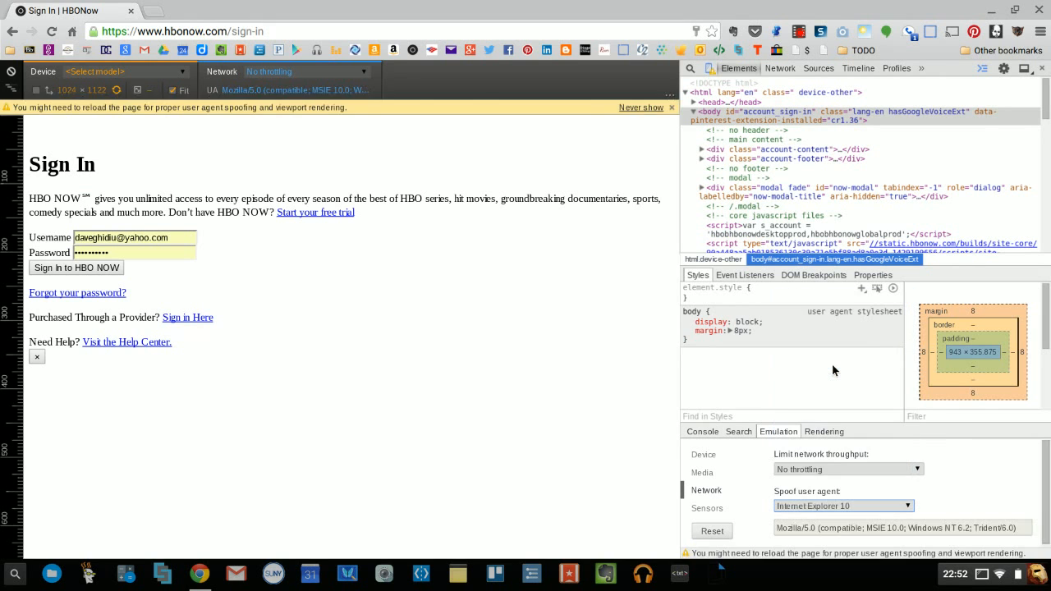
mouse_move(785, 491)
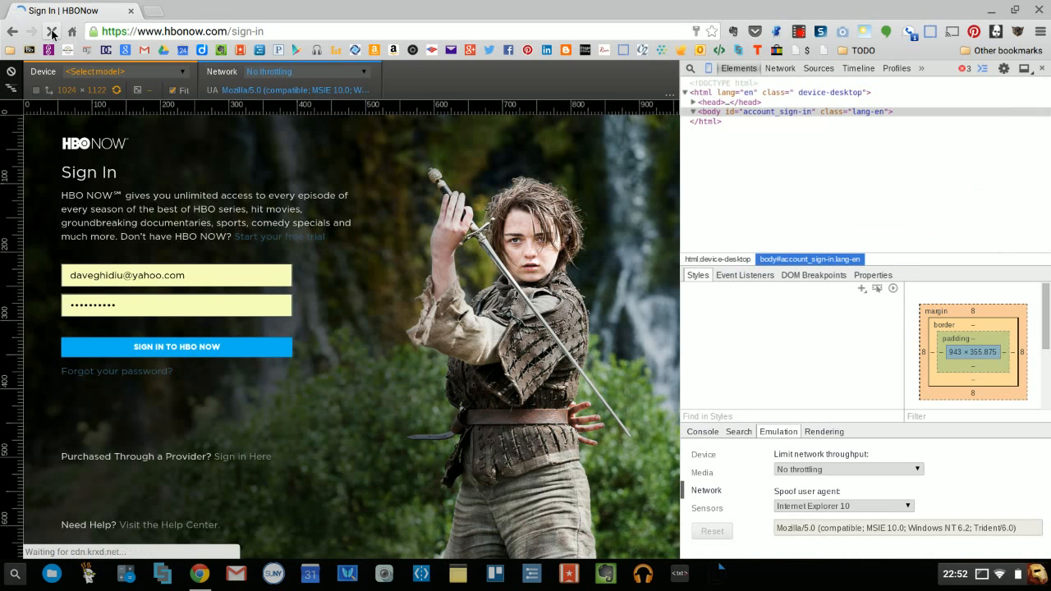
Submit 'Sign in to HBO NOW' until the account signs in under the spoofed agent
click(176, 346)
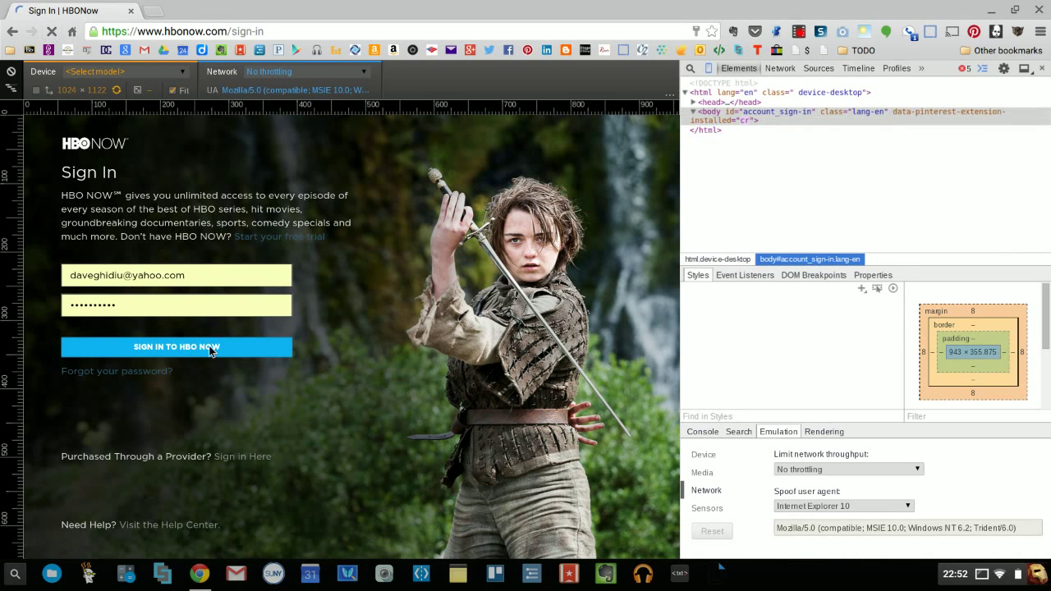
click(176, 346)
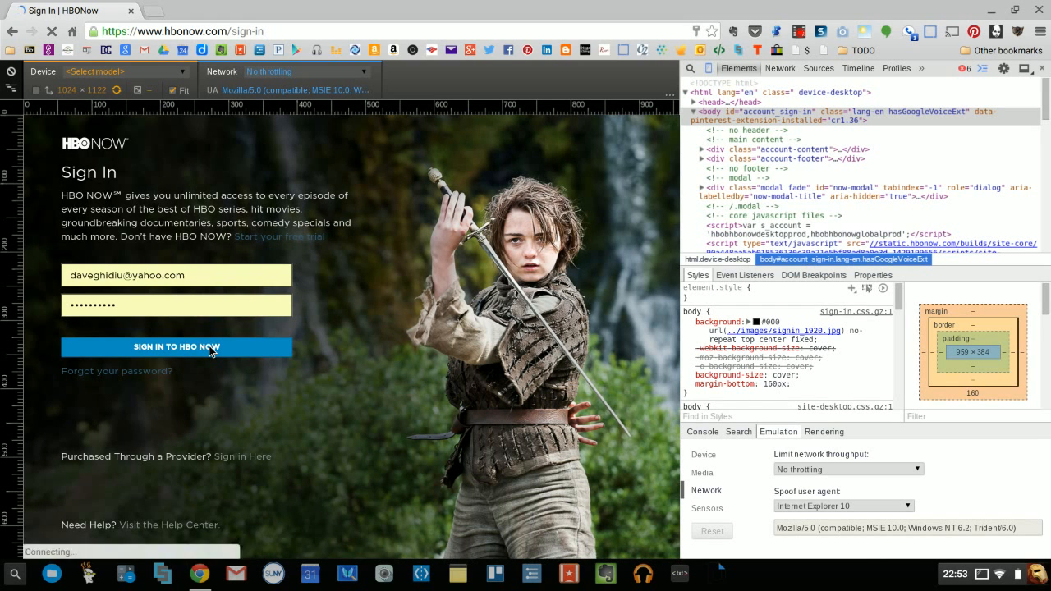
click(176, 346)
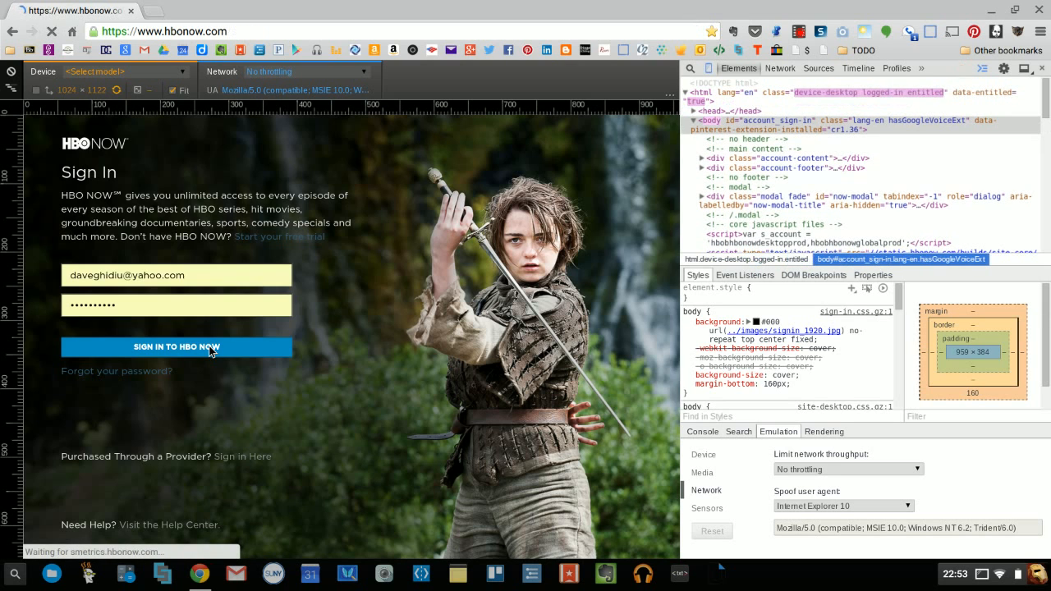
click(176, 346)
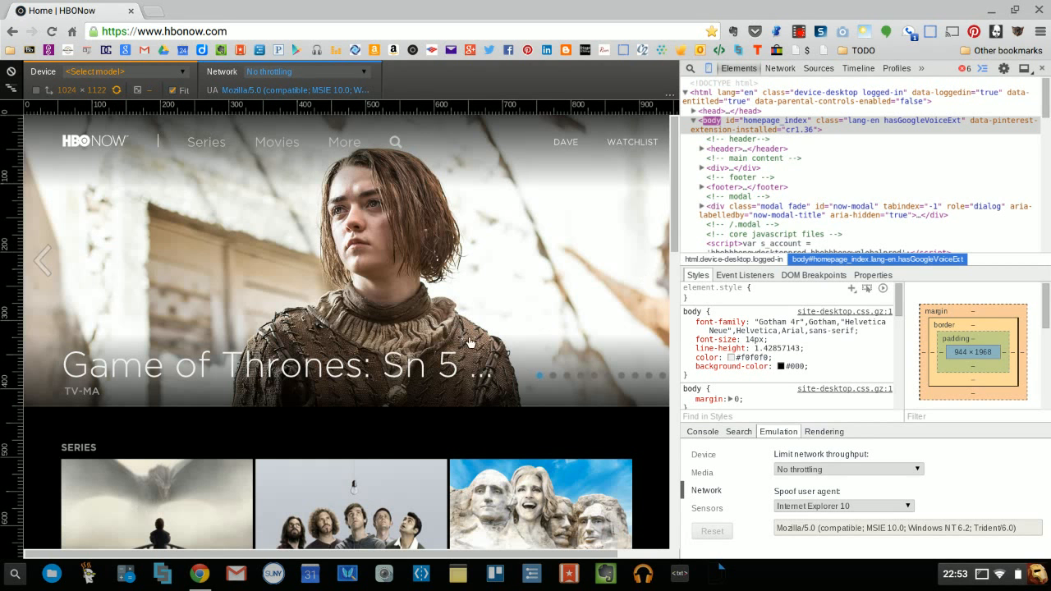
mouse_move(463, 312)
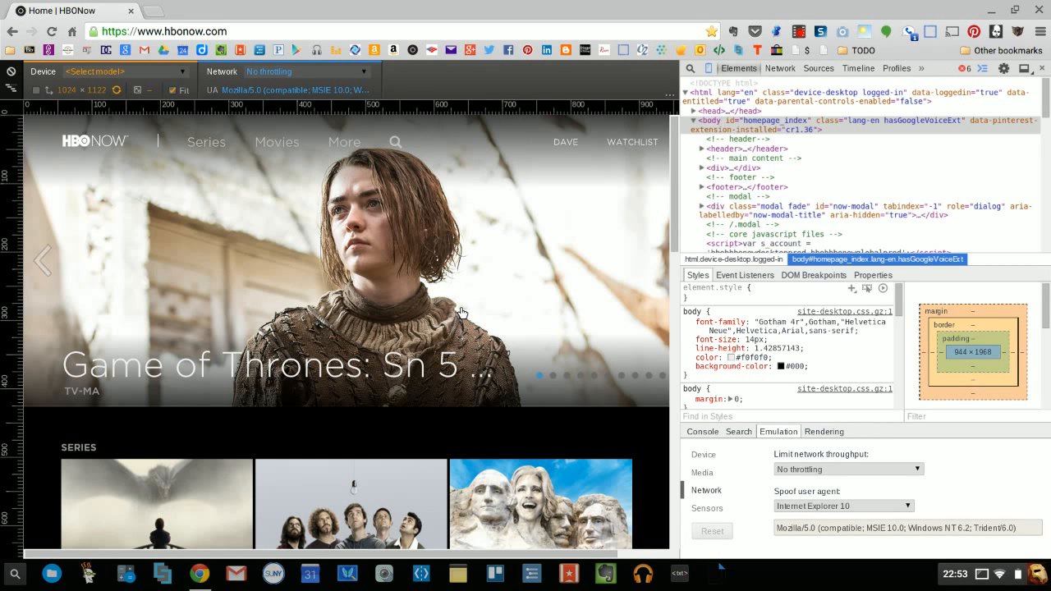
Start Game of Thrones Season 5 Episode 1, 'The Wars To Come', from the home page
scroll(down, 3)
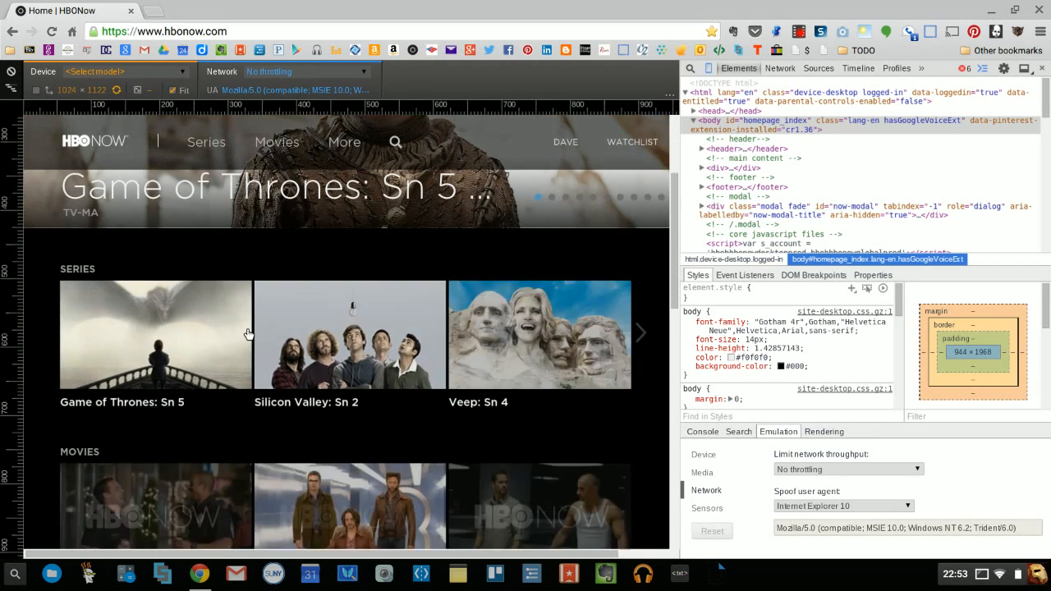
click(154, 334)
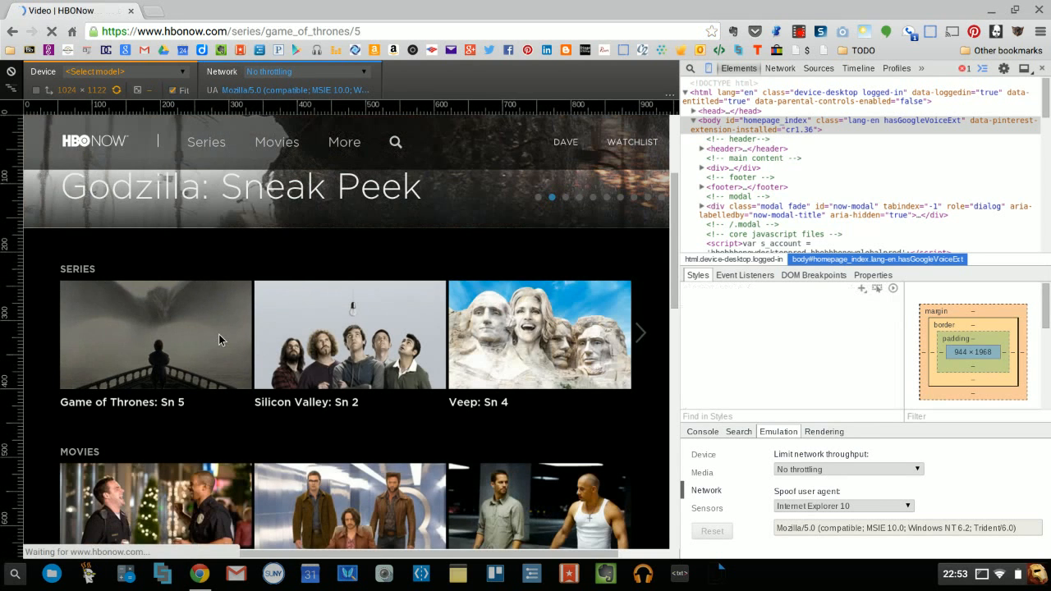
click(154, 335)
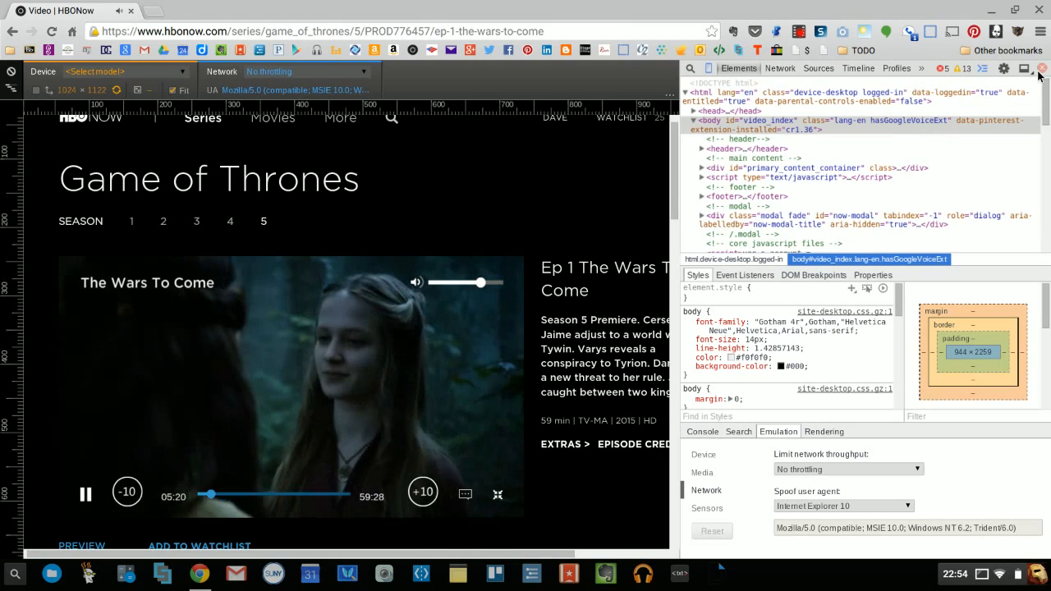
Close the developer tools and pause 'The Wars To Come' near 05:28
click(1041, 69)
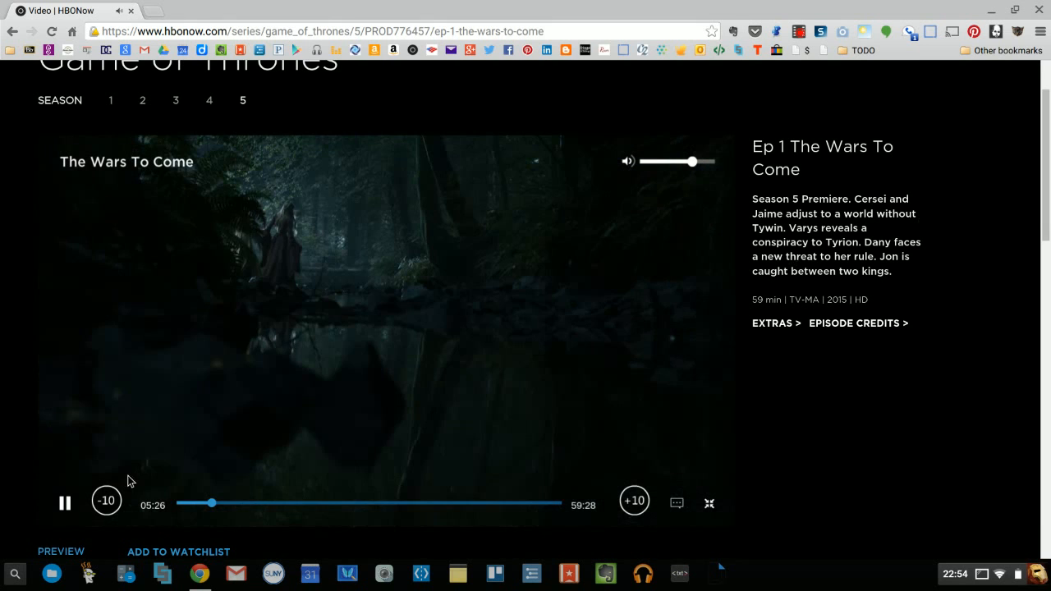
click(66, 502)
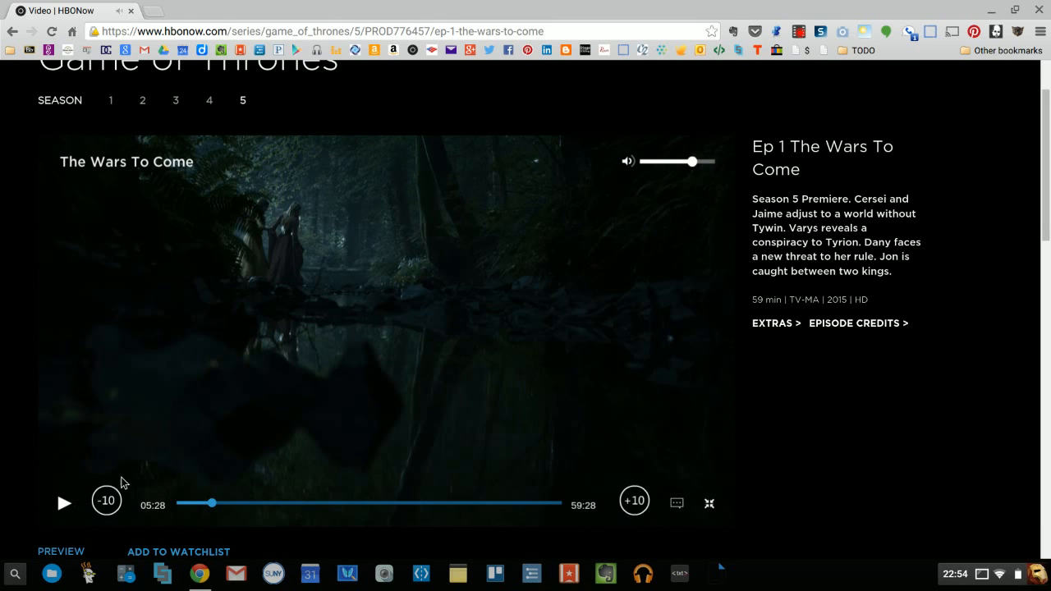
mouse_move(141, 476)
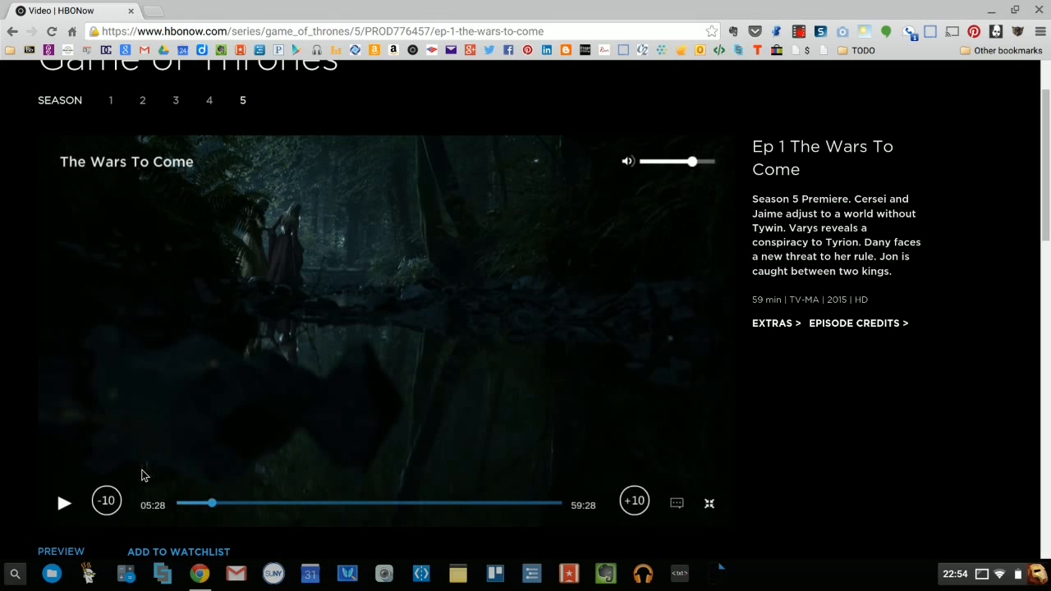
mouse_move(155, 476)
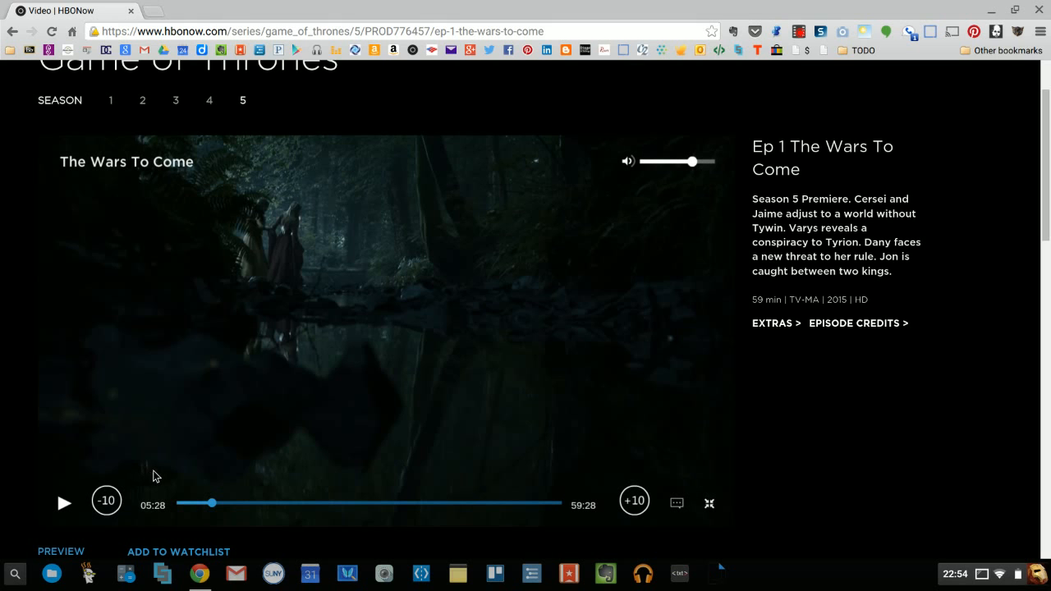
mouse_move(271, 105)
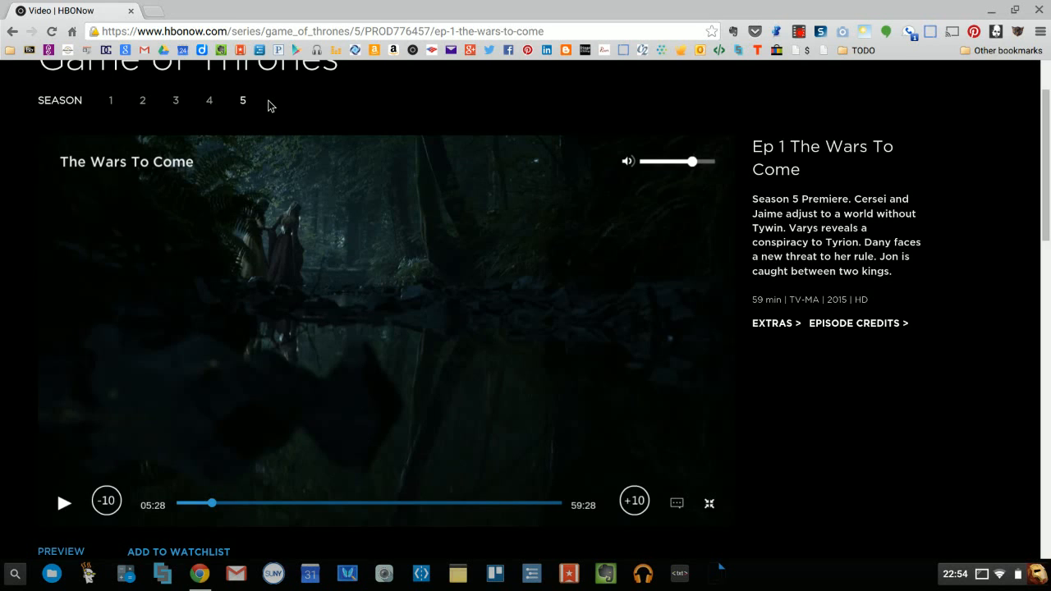
scroll(up, 3)
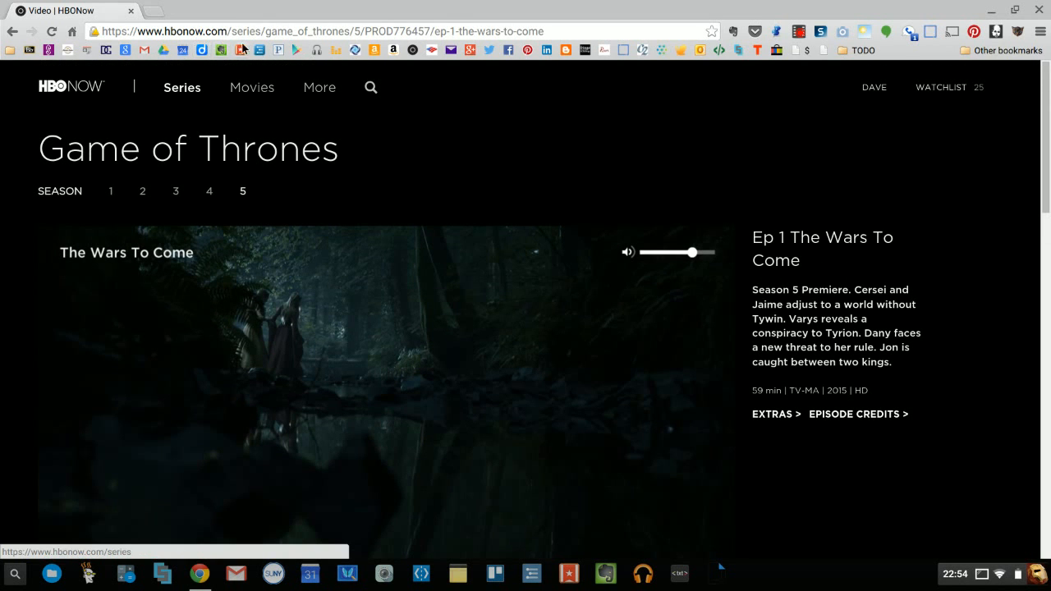